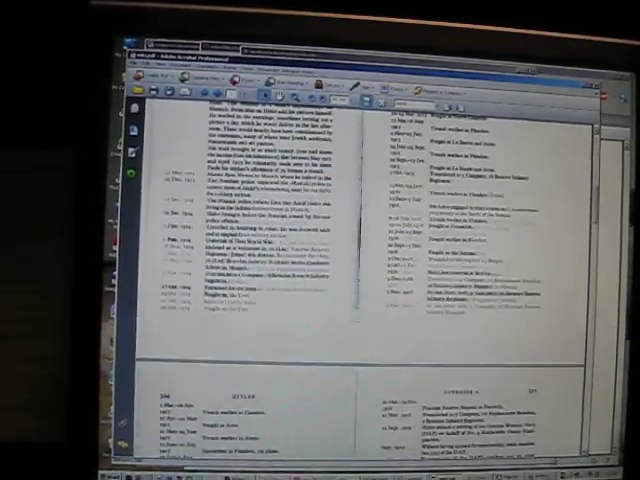
scroll("down", 3)
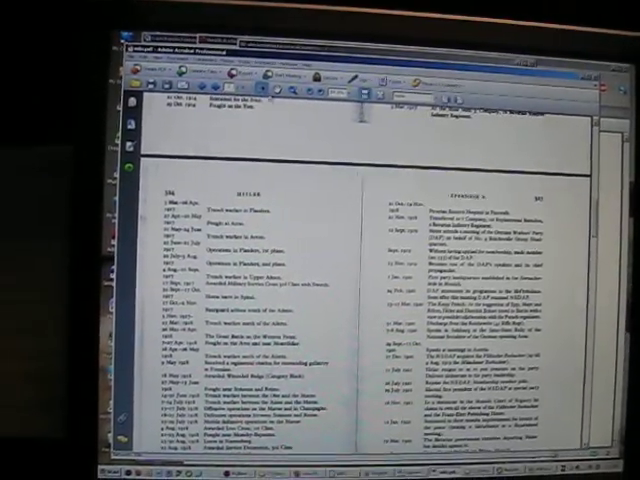